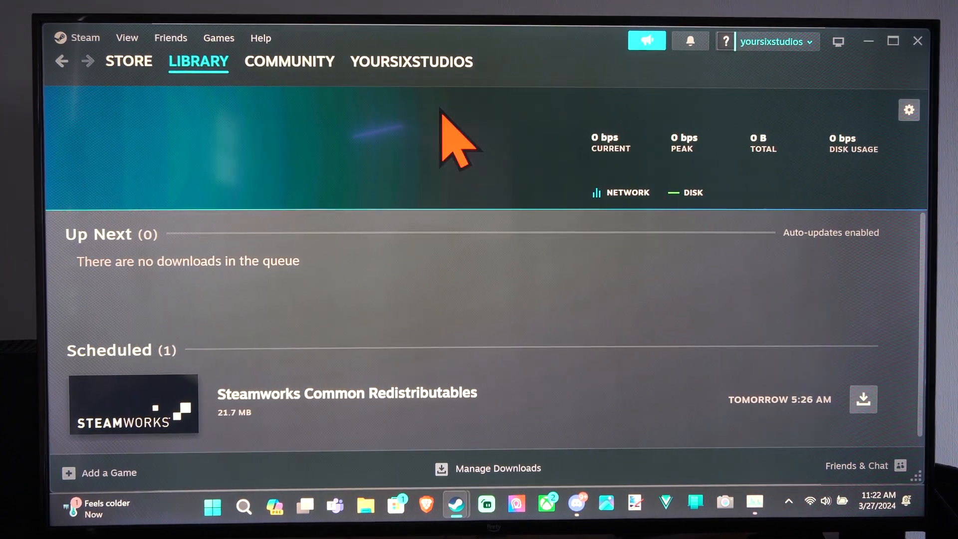
mouse_move(465, 190)
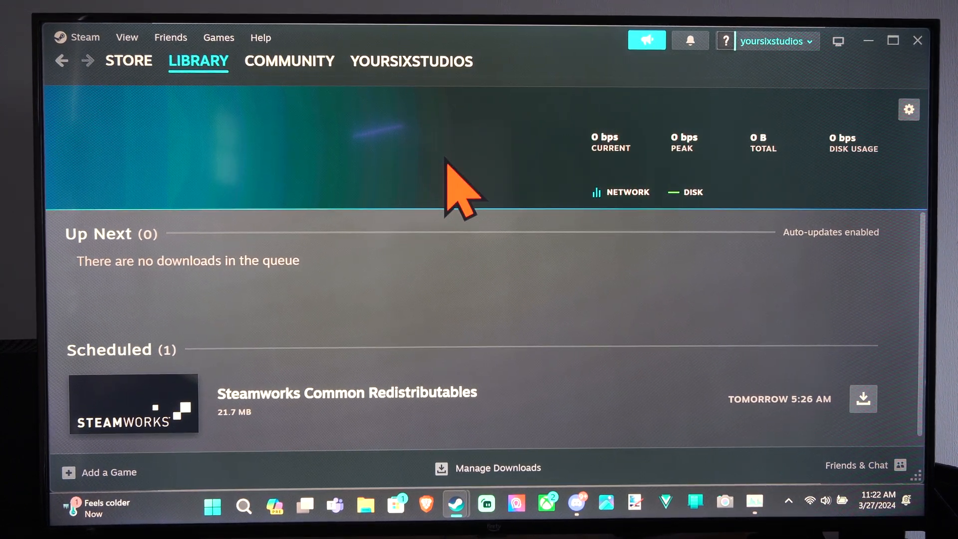
mouse_move(517, 156)
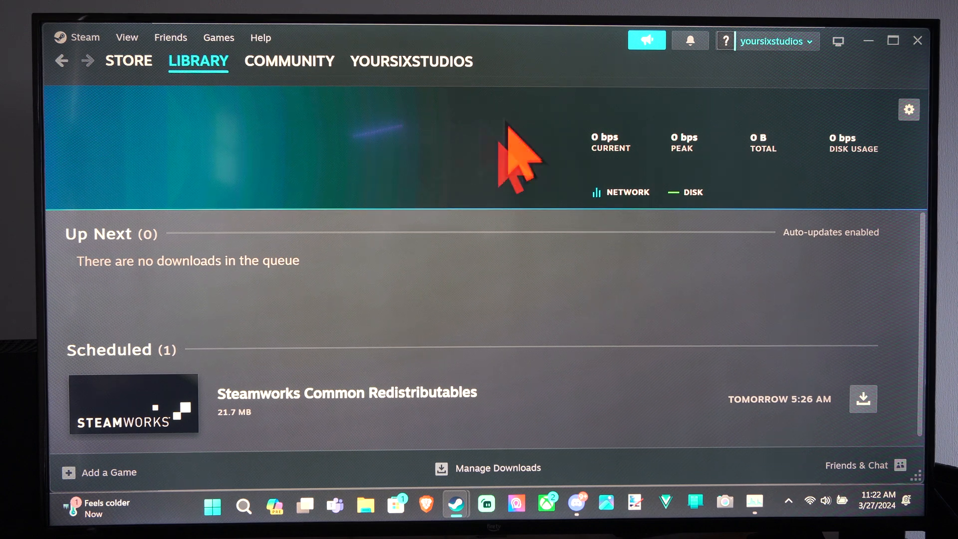
mouse_move(452, 171)
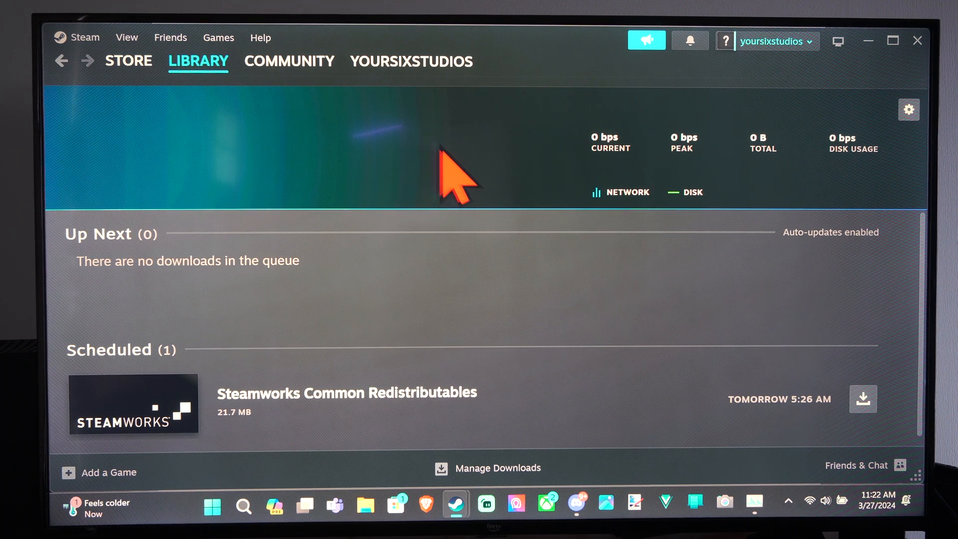
mouse_move(446, 210)
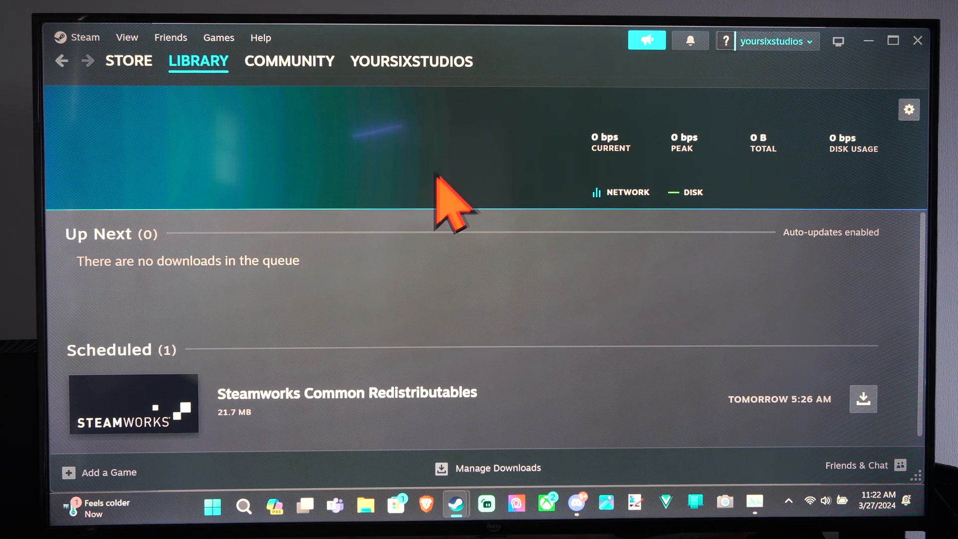
mouse_move(354, 171)
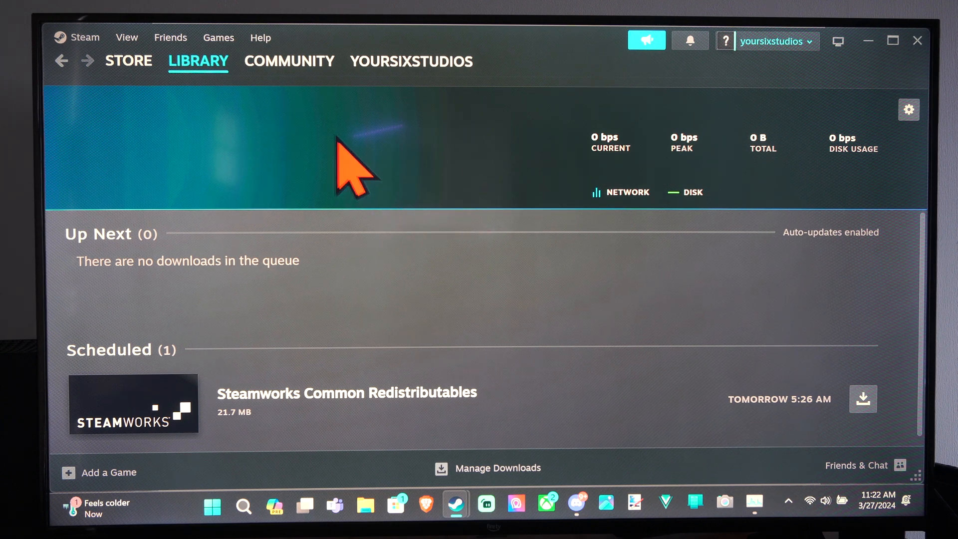
- Open Steam Settings from the Steam menu and select the In Game section
click(85, 38)
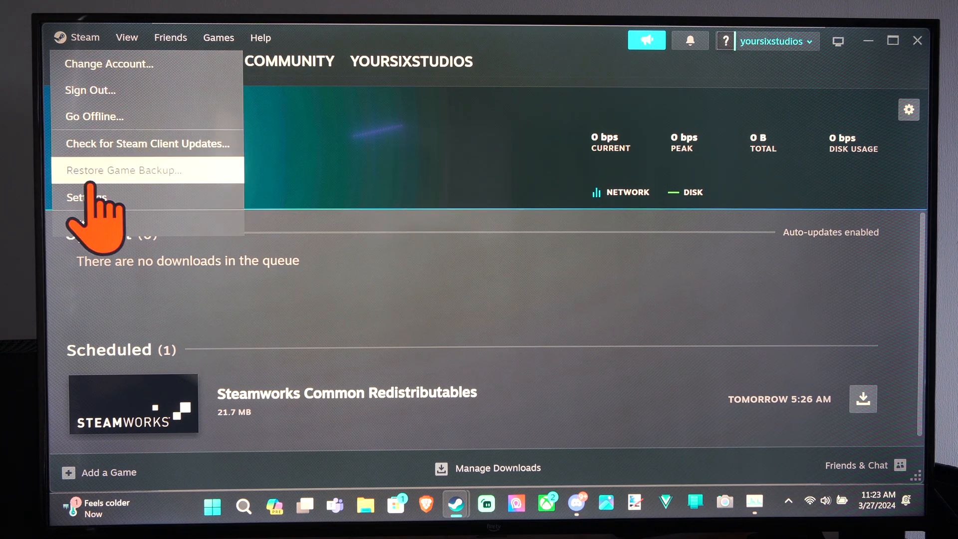
click(86, 197)
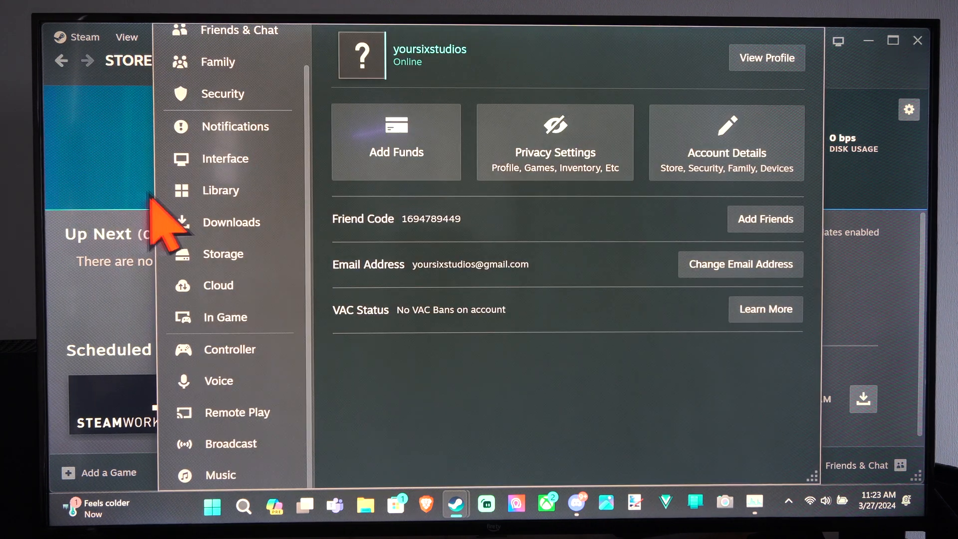
mouse_move(229, 317)
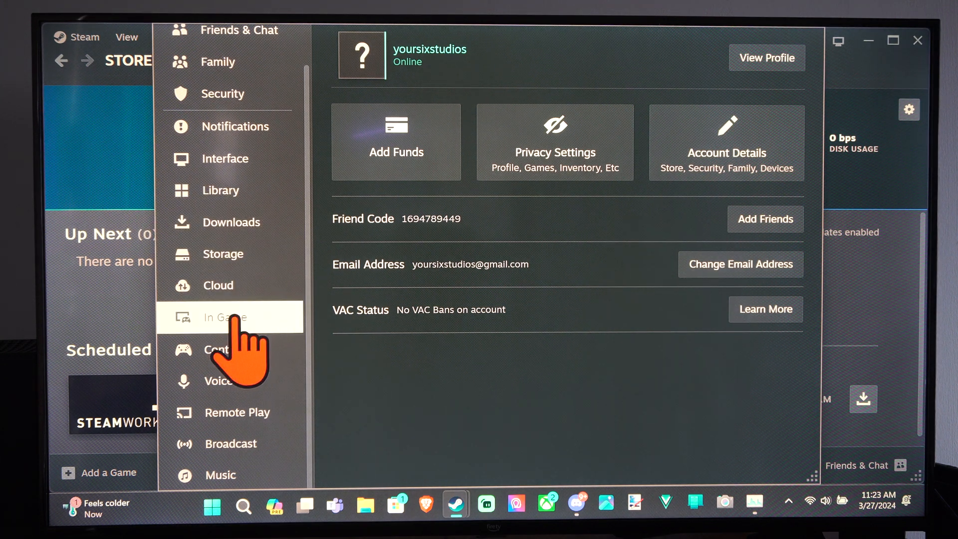
click(229, 317)
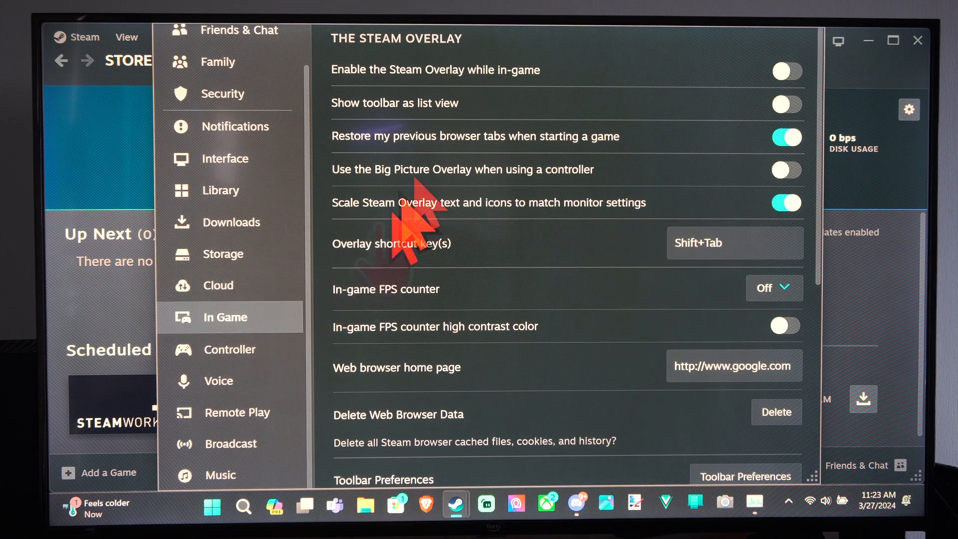
- Scroll down In Game settings to the Screenshots section showing the F12 shortcut key
scroll(down, 3)
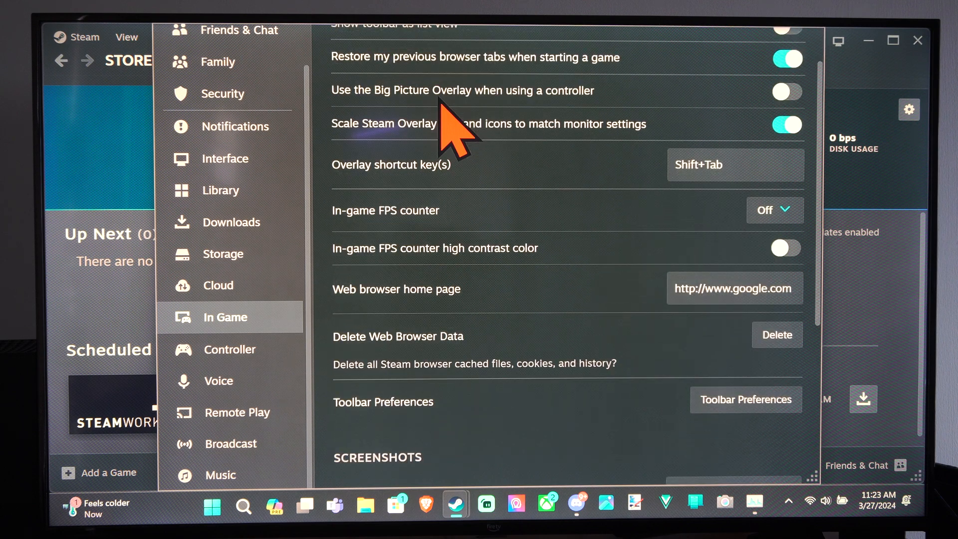
scroll(down, 3)
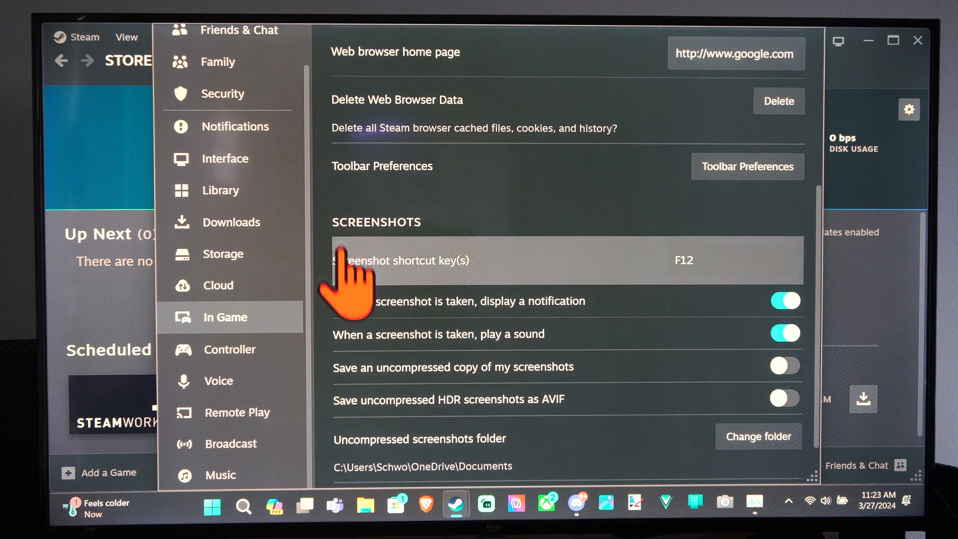
scroll(down, 3)
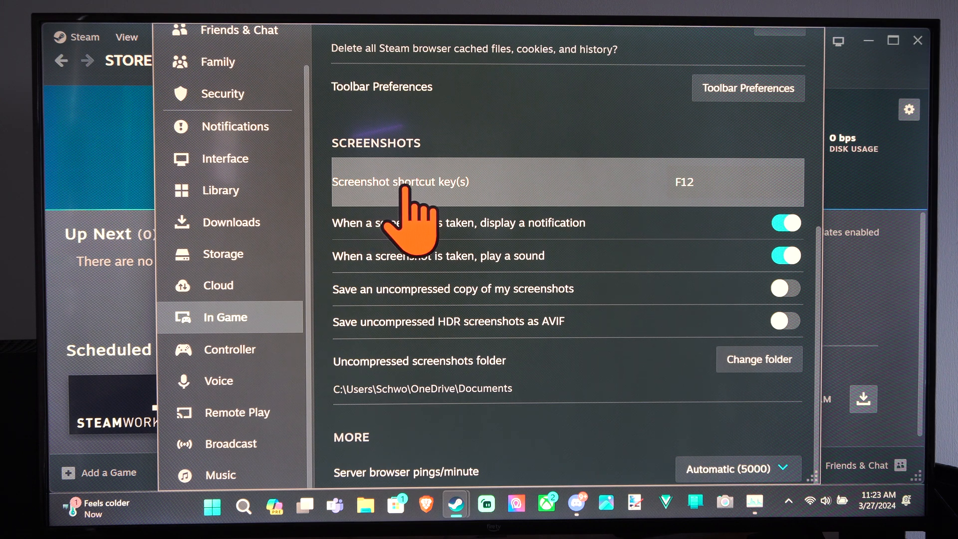
mouse_move(659, 220)
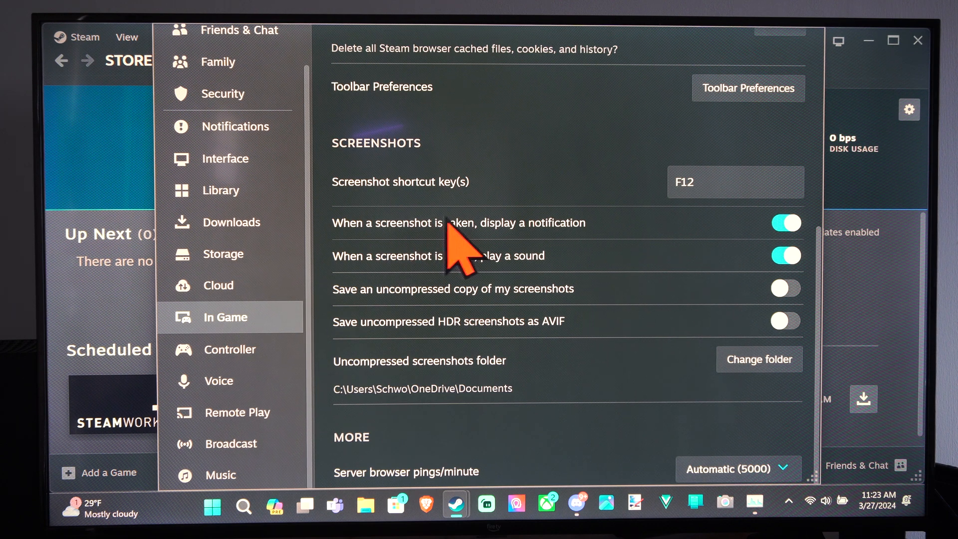
mouse_move(806, 251)
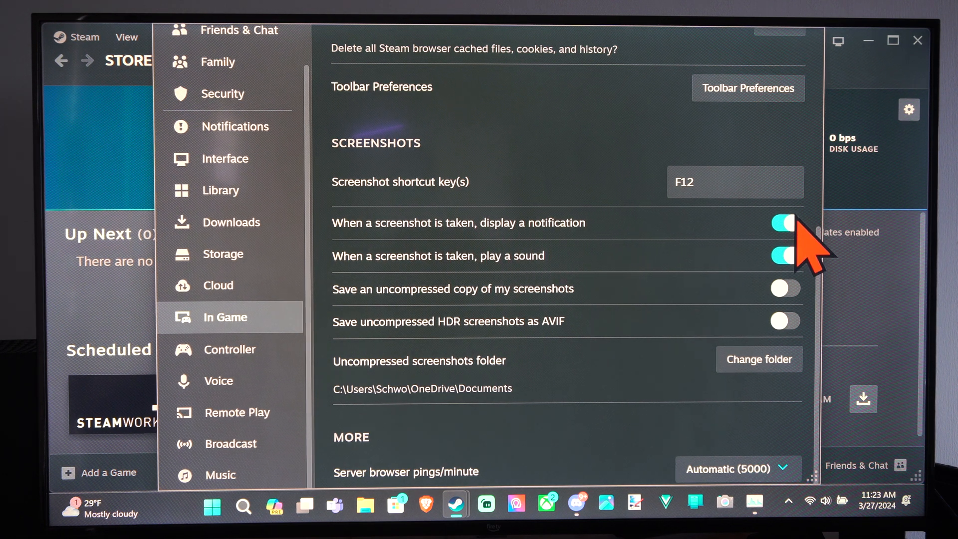
mouse_move(373, 288)
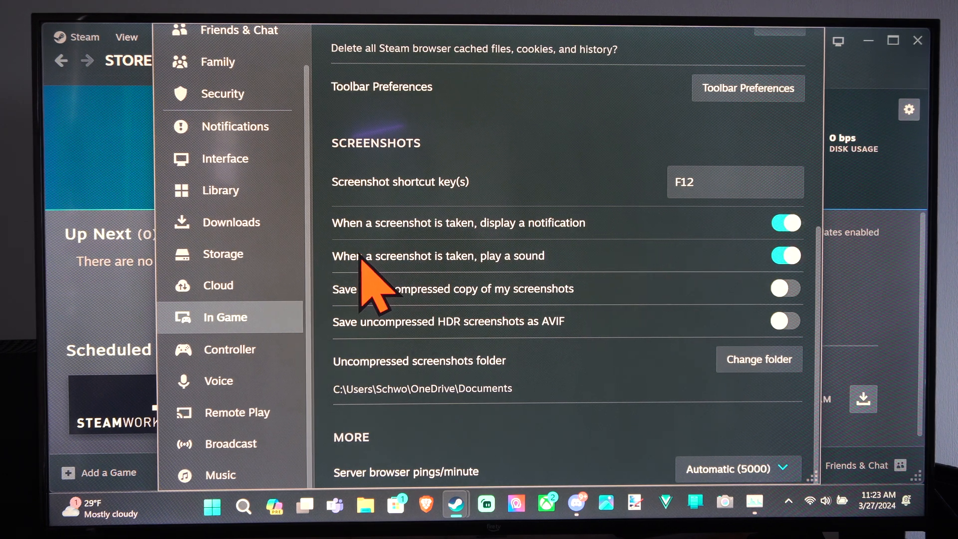
mouse_move(483, 330)
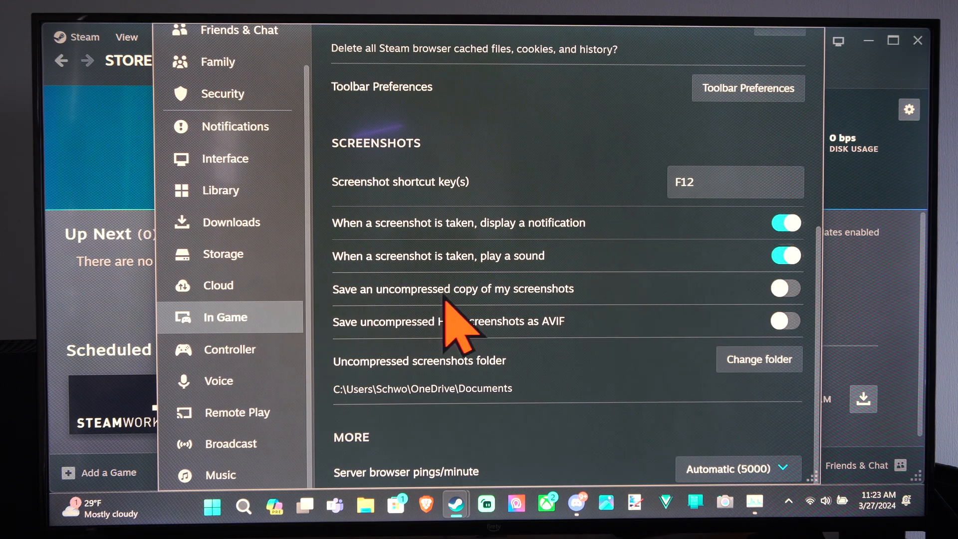
mouse_move(605, 324)
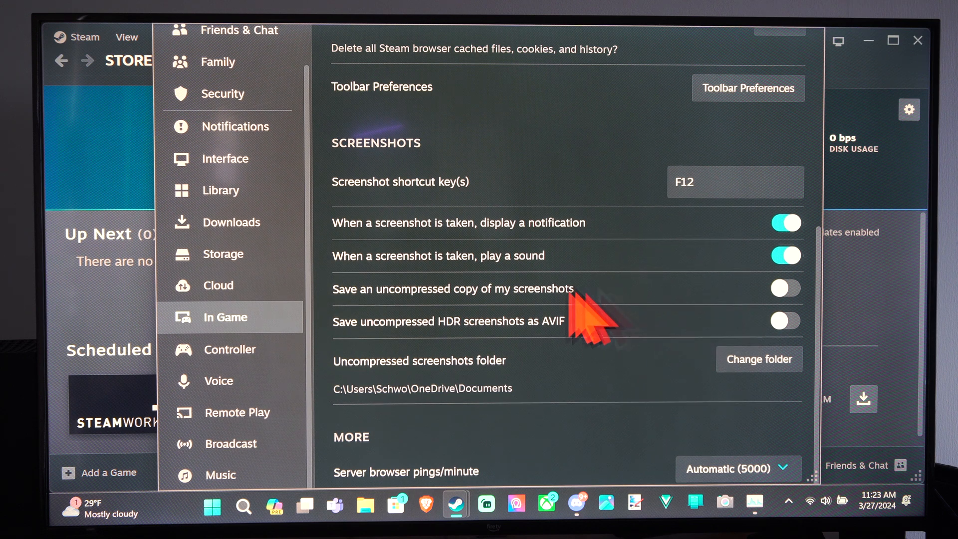
scroll(down, 3)
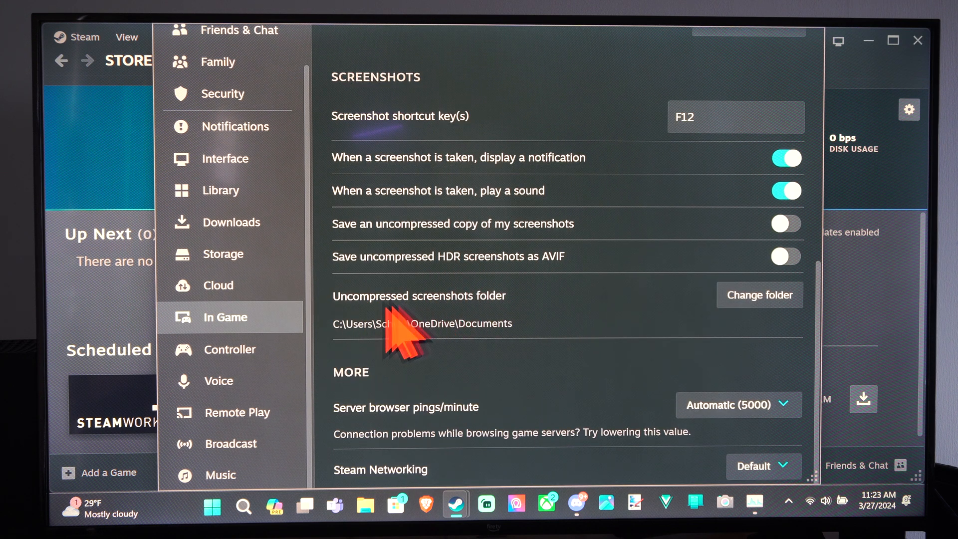
mouse_move(355, 354)
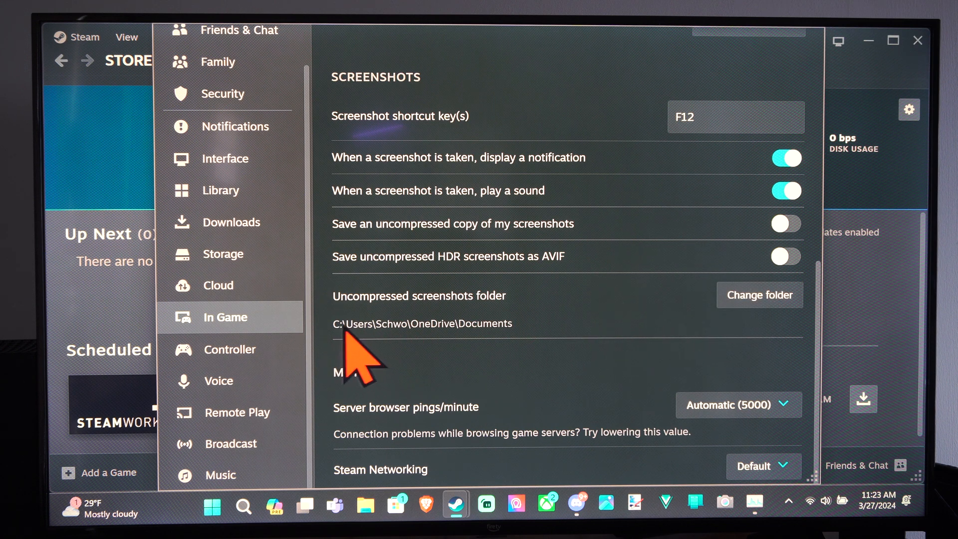
mouse_move(721, 358)
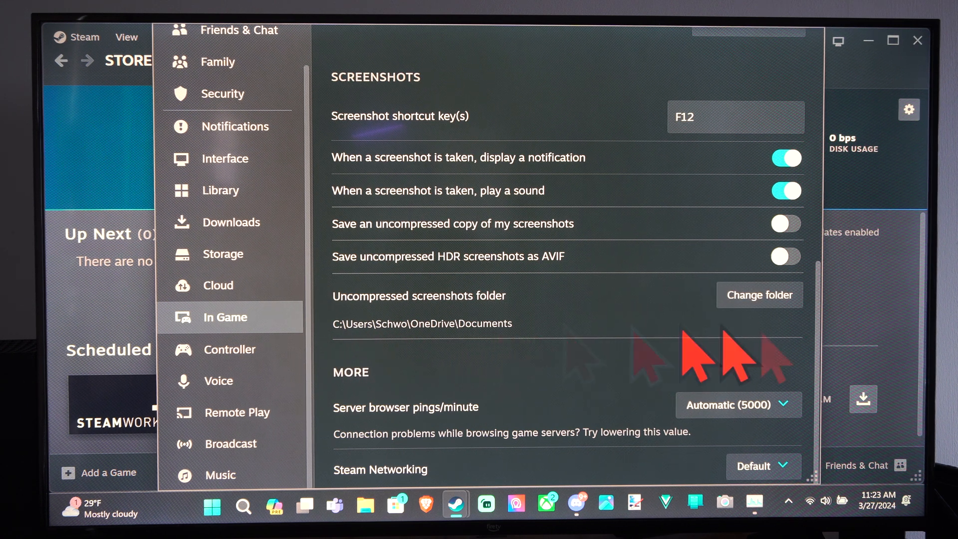
click(759, 294)
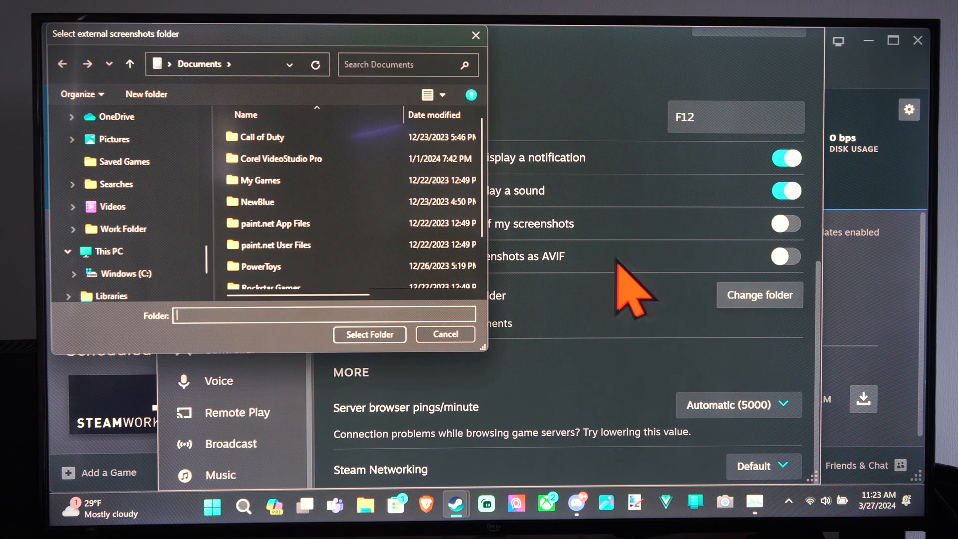
mouse_move(477, 35)
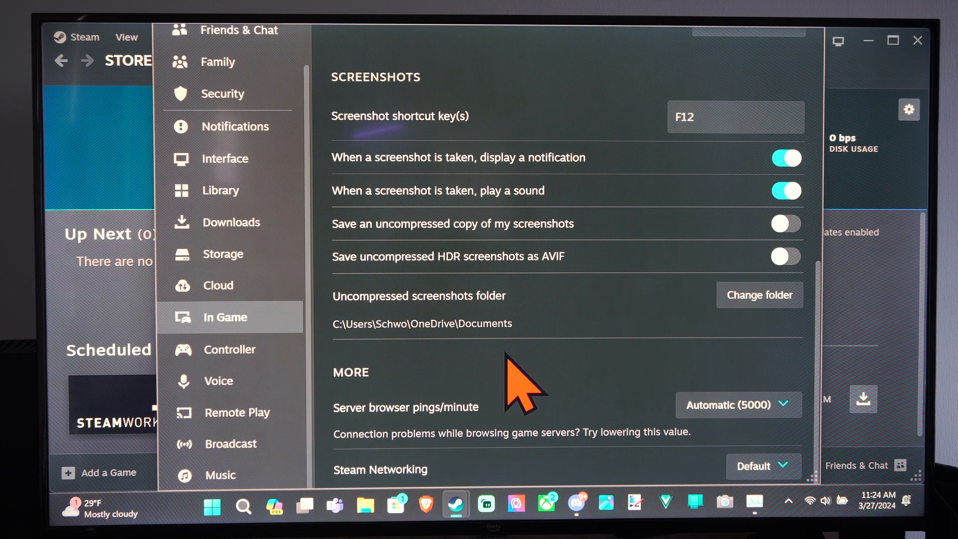
- Scroll back up In Game settings to the Steam Overlay options
scroll(up, 3)
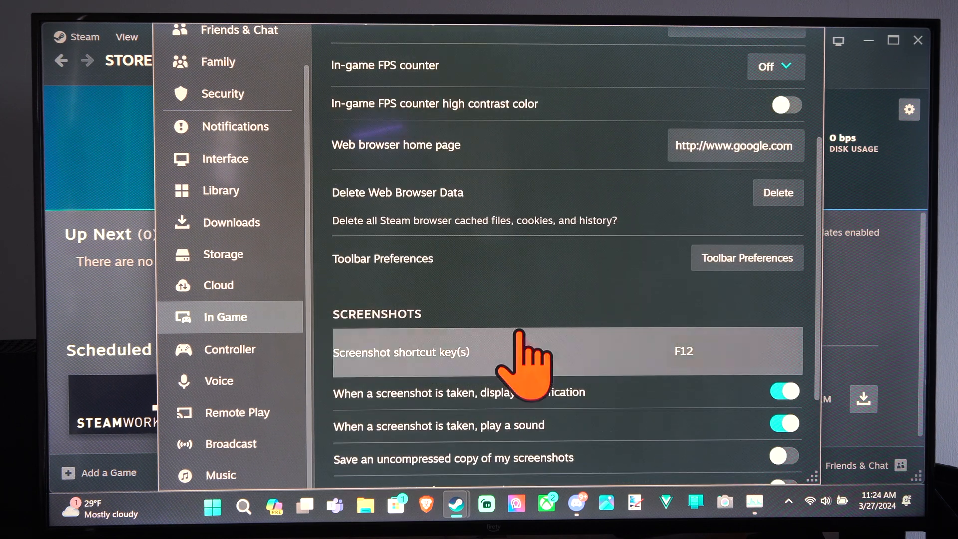
scroll(up, 3)
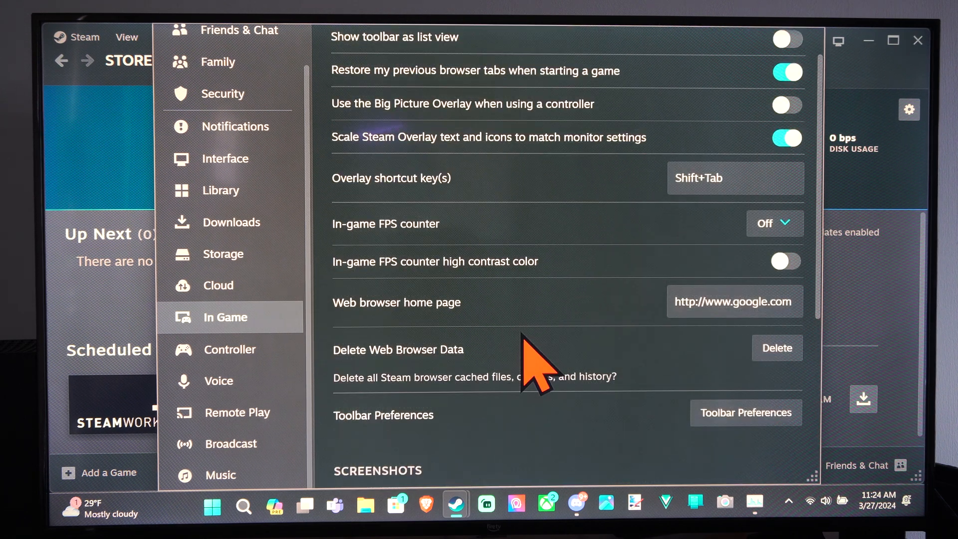
scroll(up, 3)
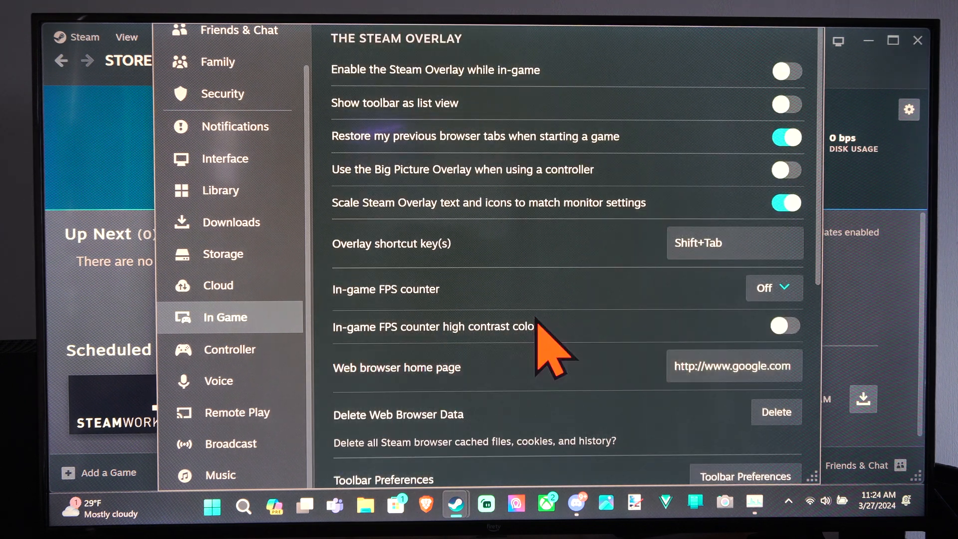